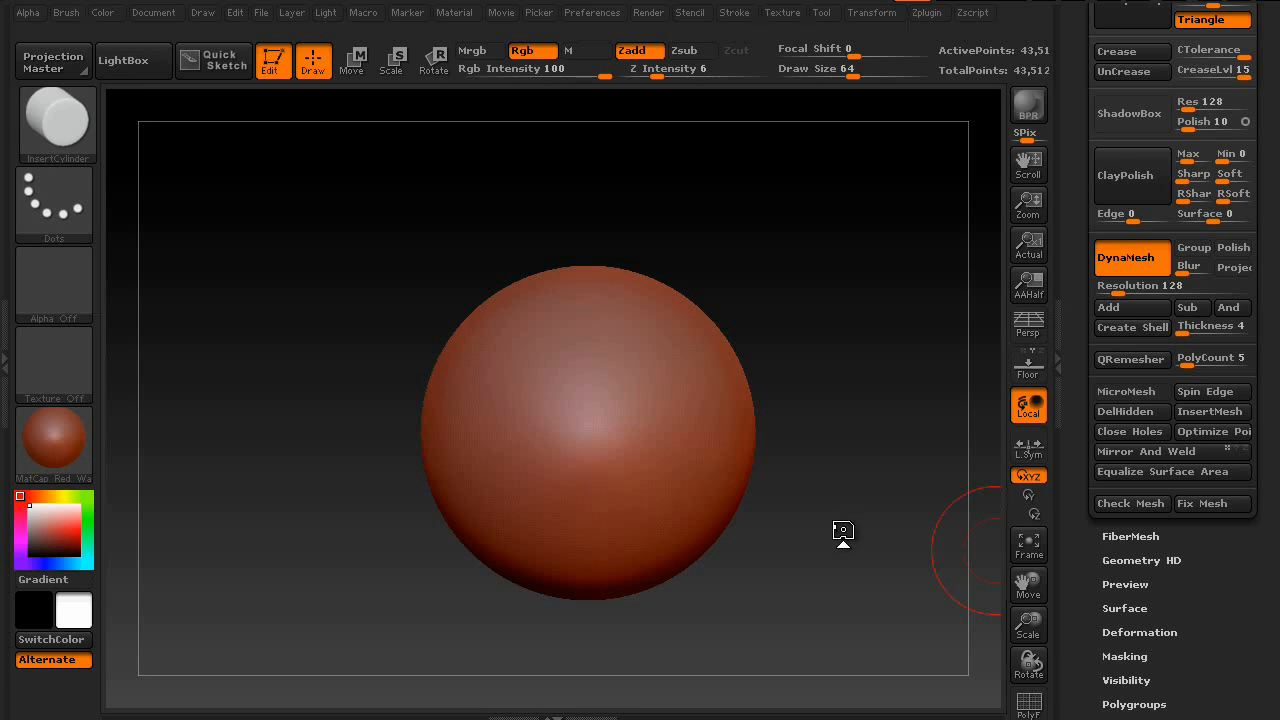
{"action": "mouse_move", "coordinate": [837, 525]}
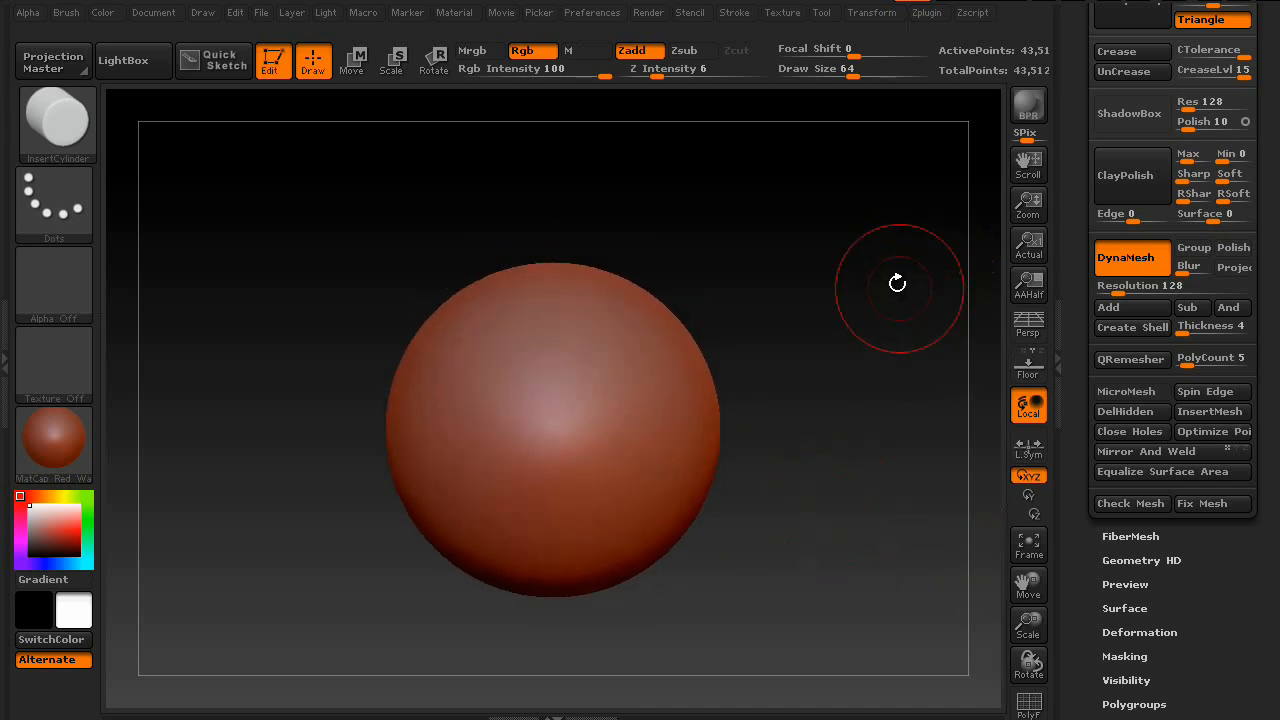
Turn the view around the DynaMesh sphere before switching to the Move brush
{"action": "left_click", "coordinate": [872, 12]}
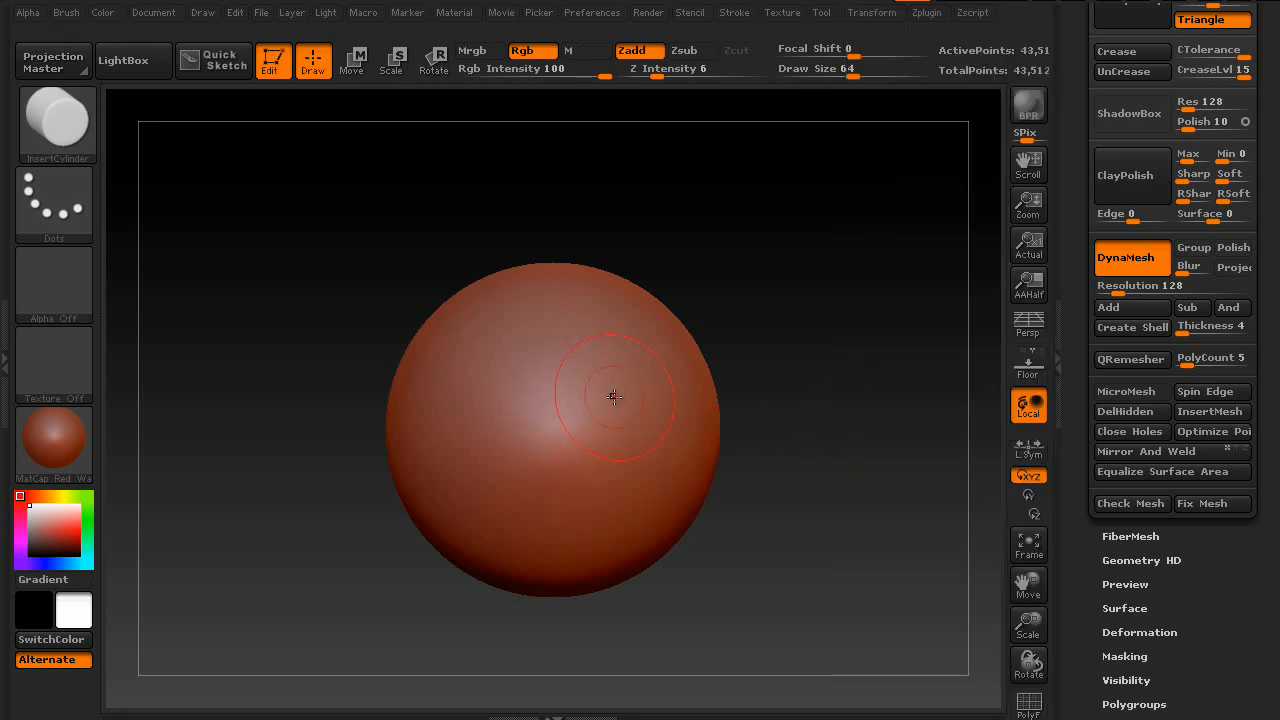
{"action": "mouse_move", "coordinate": [550, 399]}
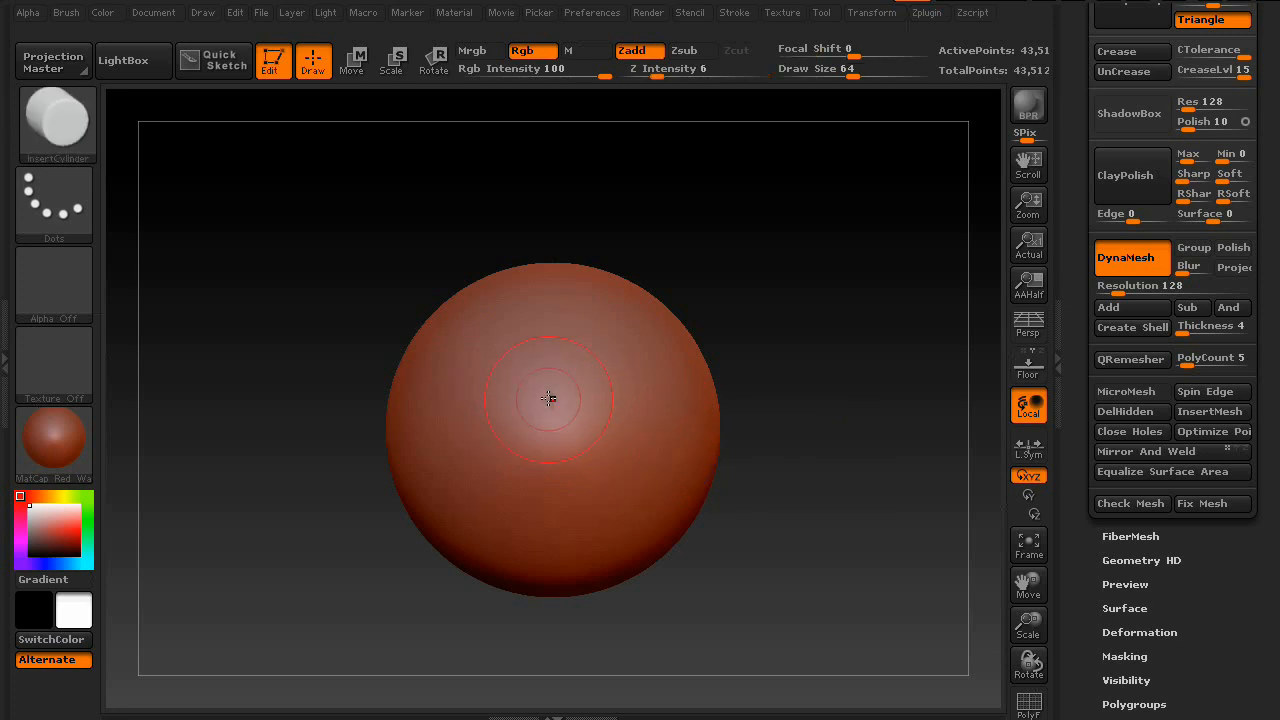
{"action": "mouse_move", "coordinate": [57, 118]}
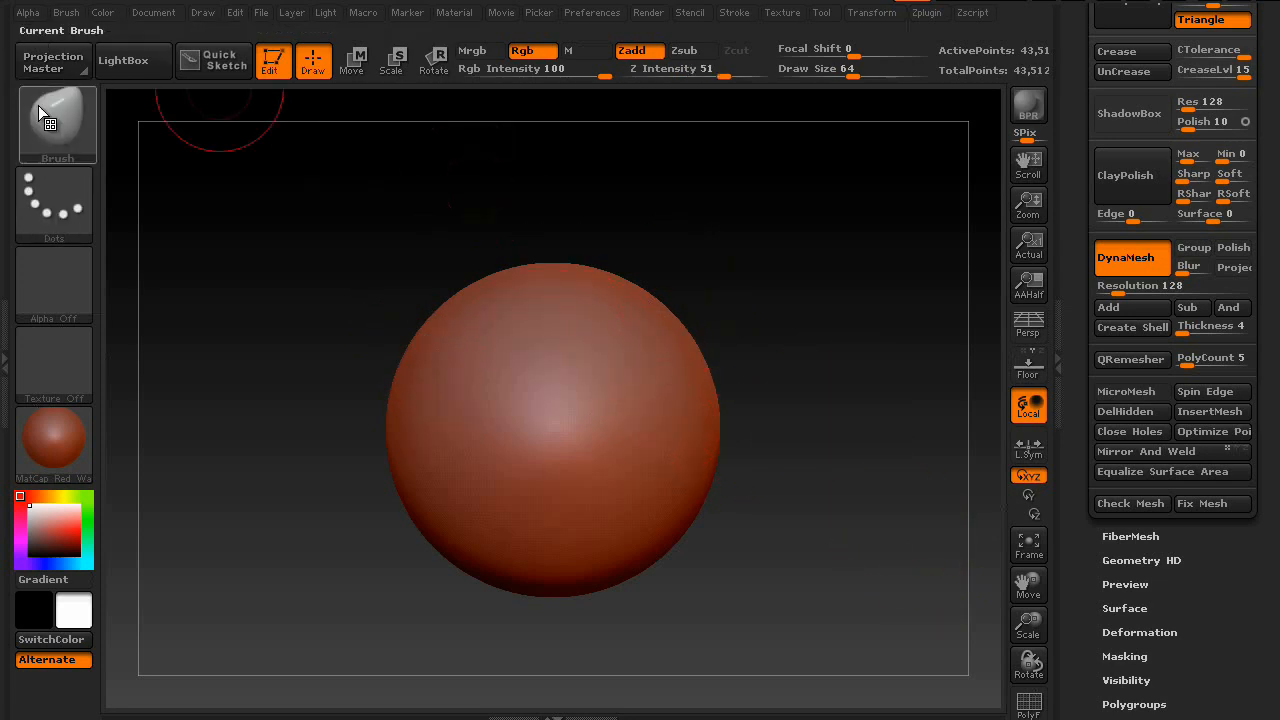
{"action": "left_click", "coordinate": [870, 12]}
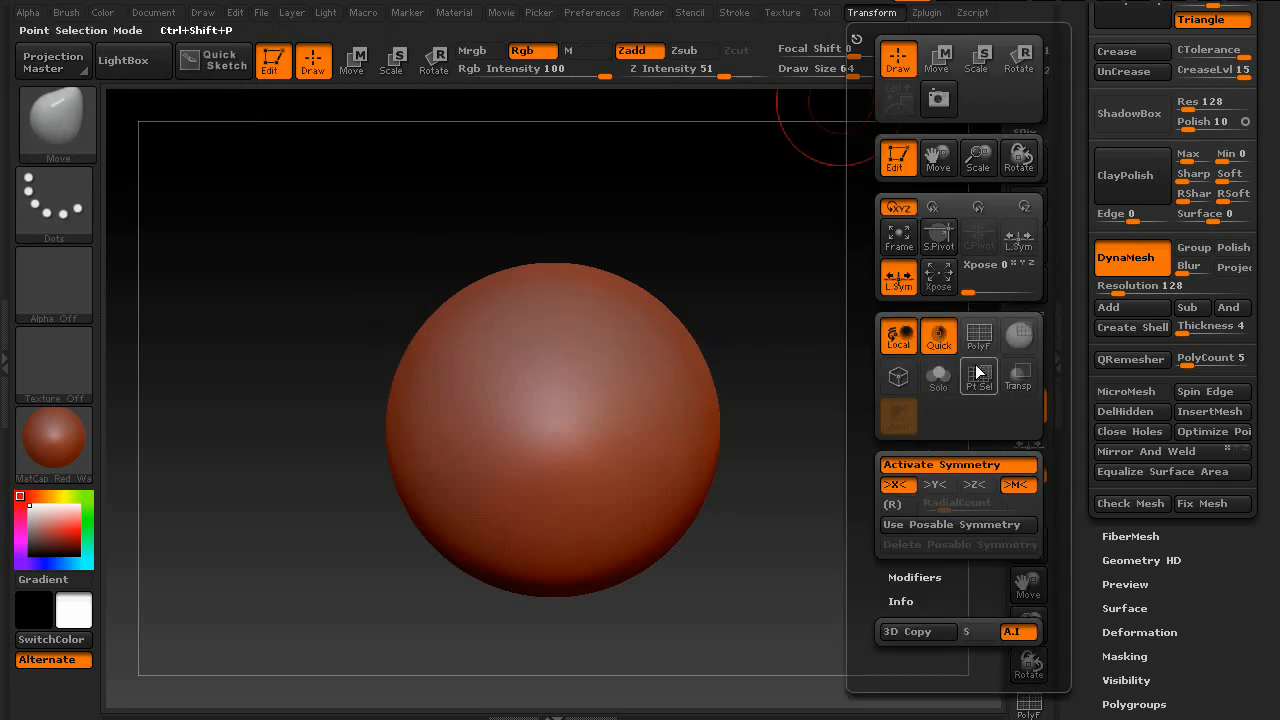
{"action": "left_click", "coordinate": [974, 484]}
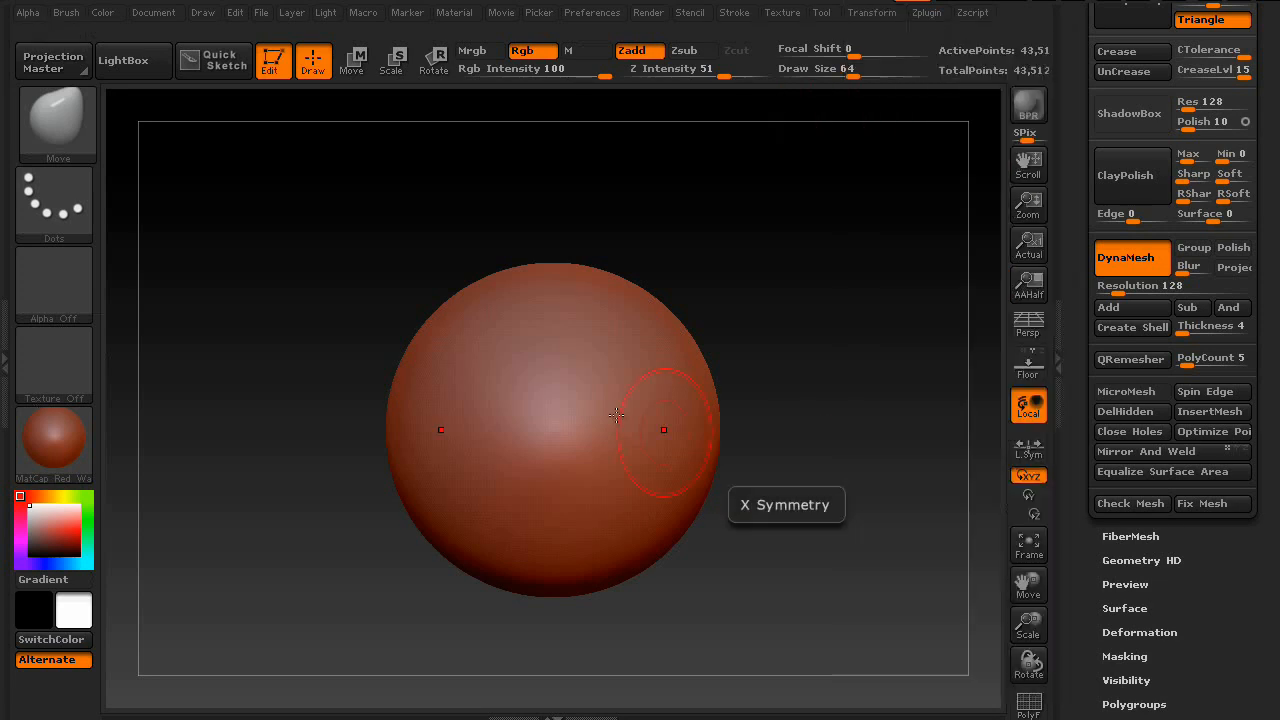
{"action": "mouse_move", "coordinate": [655, 315]}
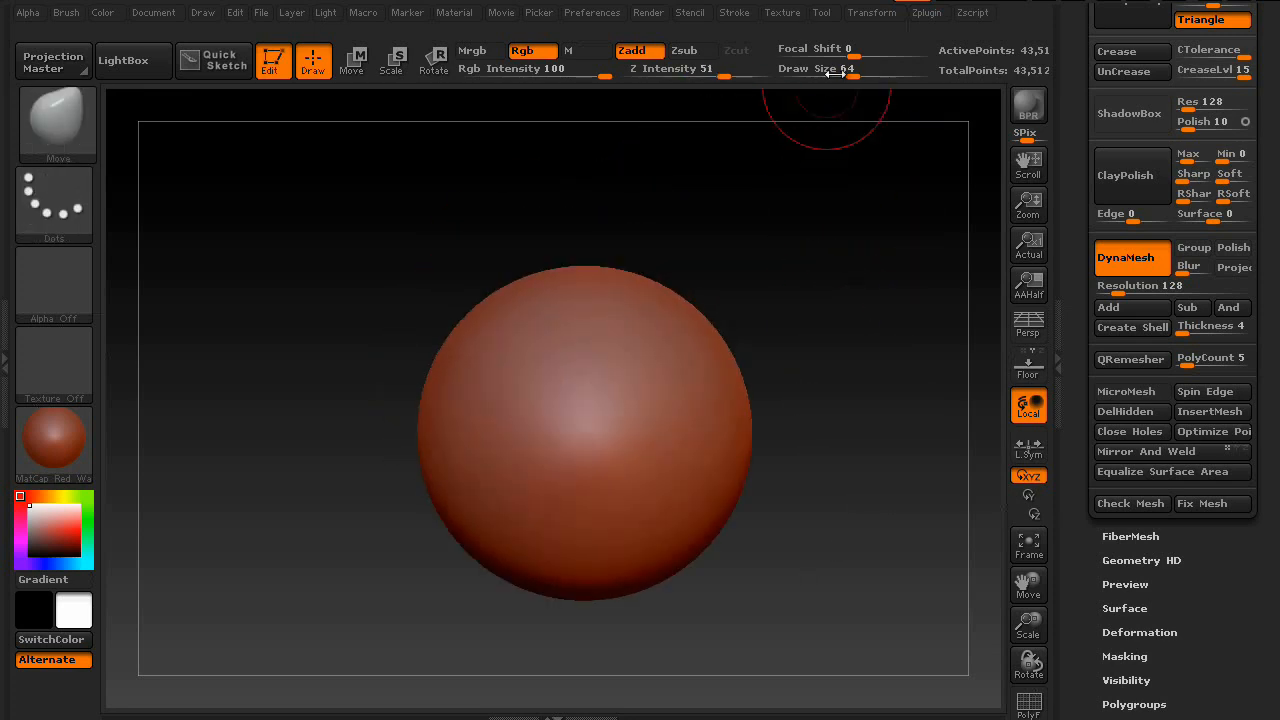
{"action": "left_click", "coordinate": [871, 12]}
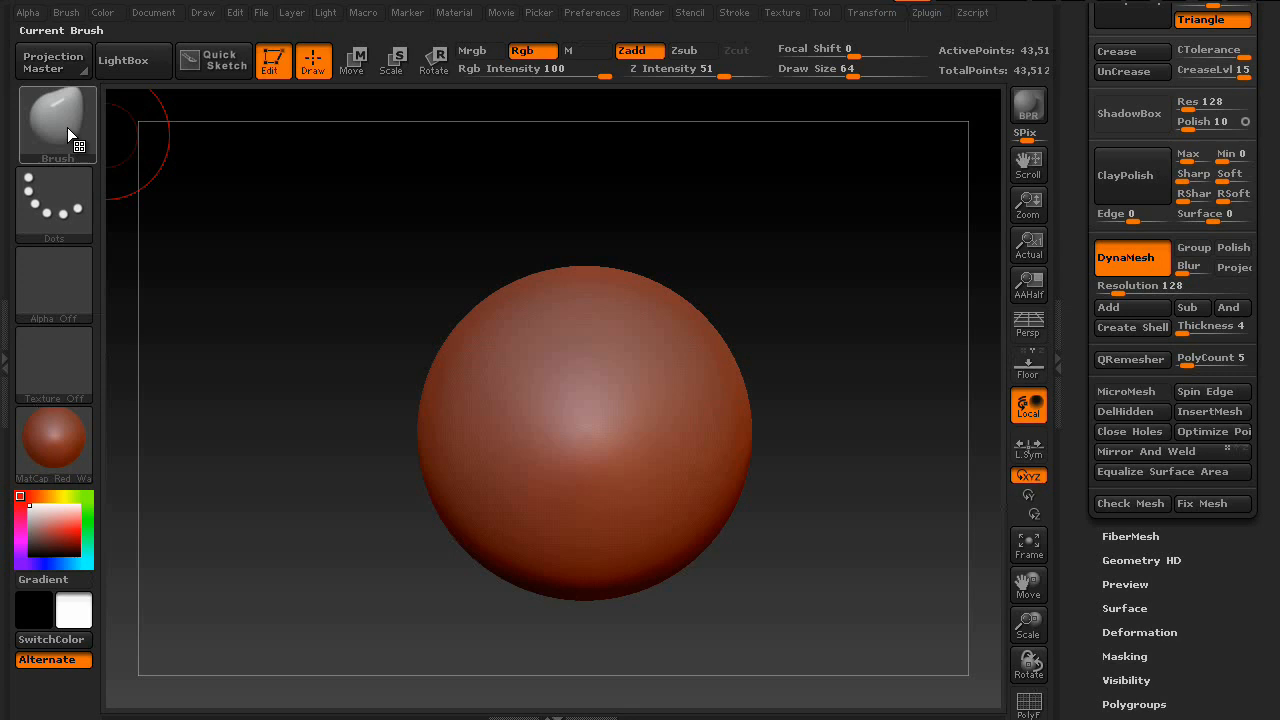
Select InsertCylinder and orbit the sphere to inspect the inserted cylinder ring
{"action": "left_click", "coordinate": [57, 120]}
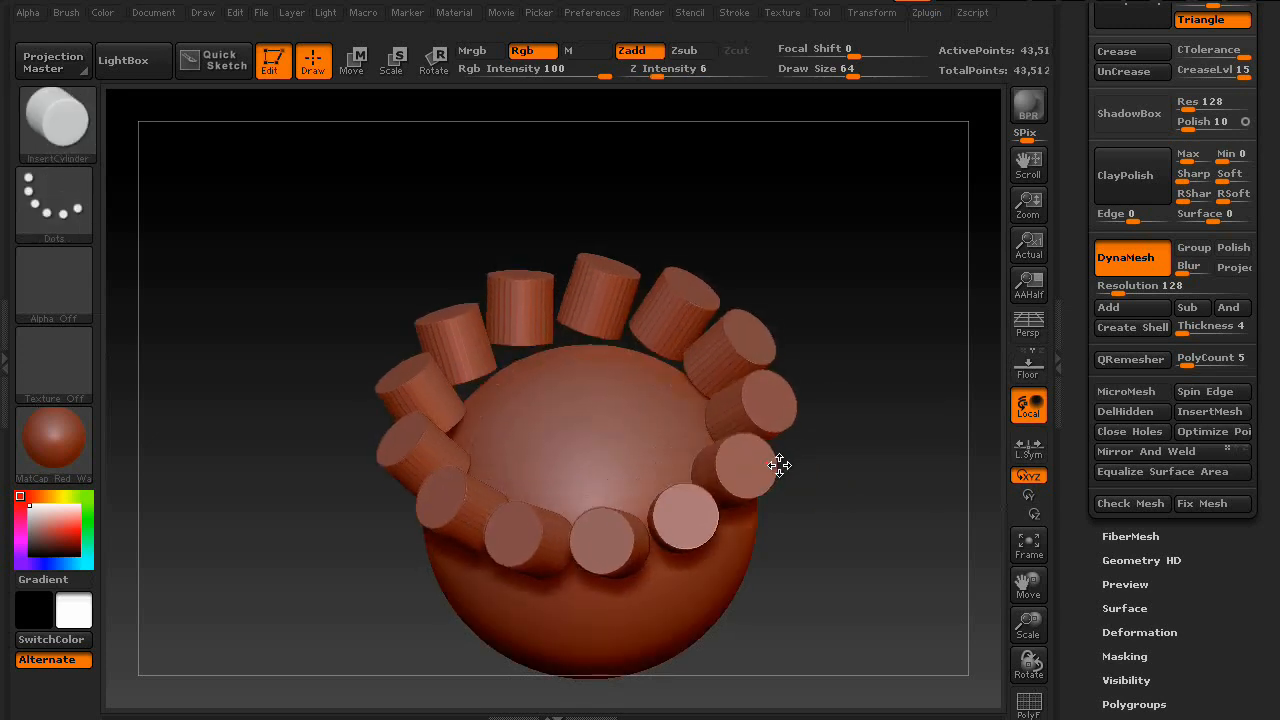
{"action": "left_click_drag", "start_coordinate": [780, 465], "coordinate": [700, 560]}
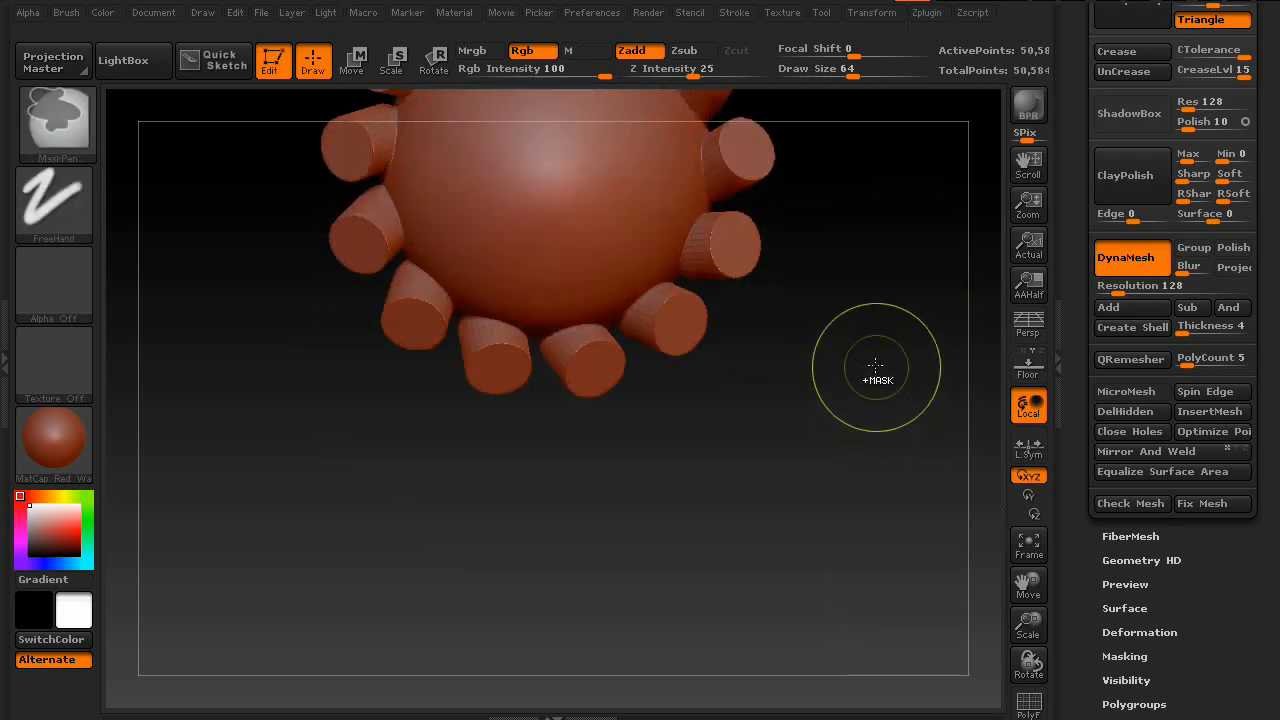
Draw a curve path of cylinders around the sphere's equator for even spacing
{"action": "left_click_drag", "start_coordinate": [875, 367], "coordinate": [828, 447]}
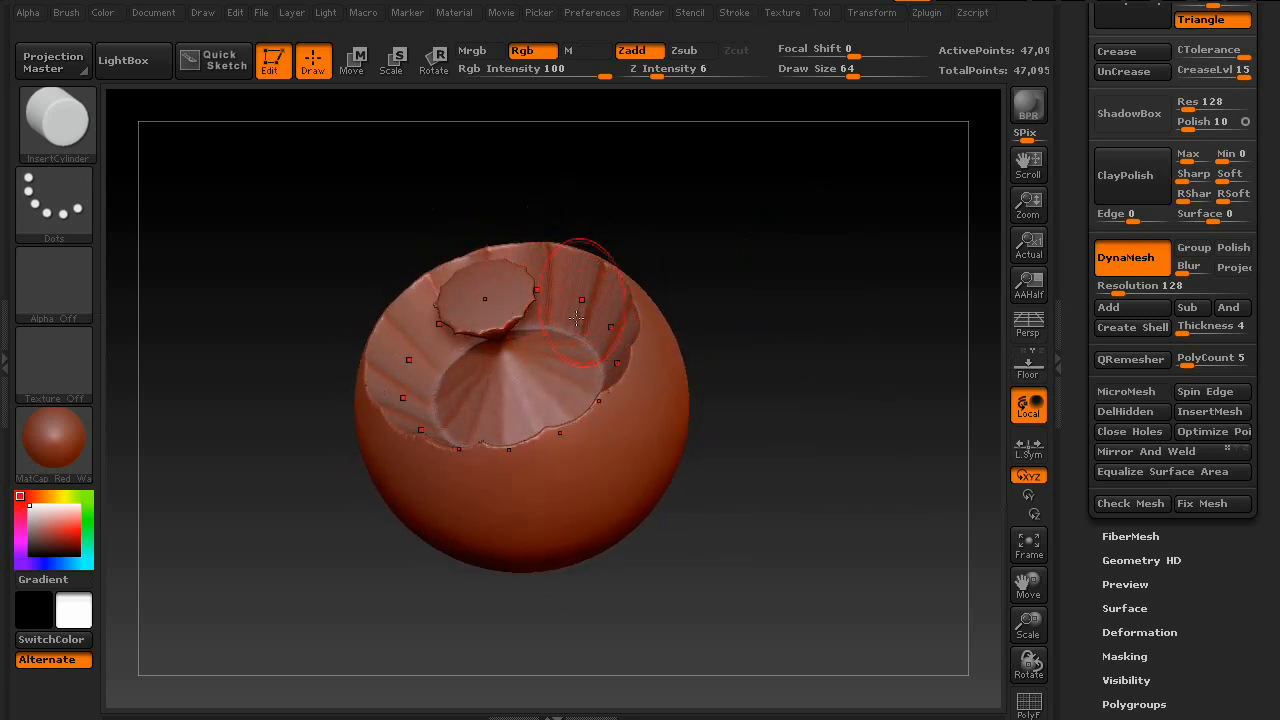
{"action": "left_click_drag", "start_coordinate": [575, 318], "coordinate": [625, 505]}
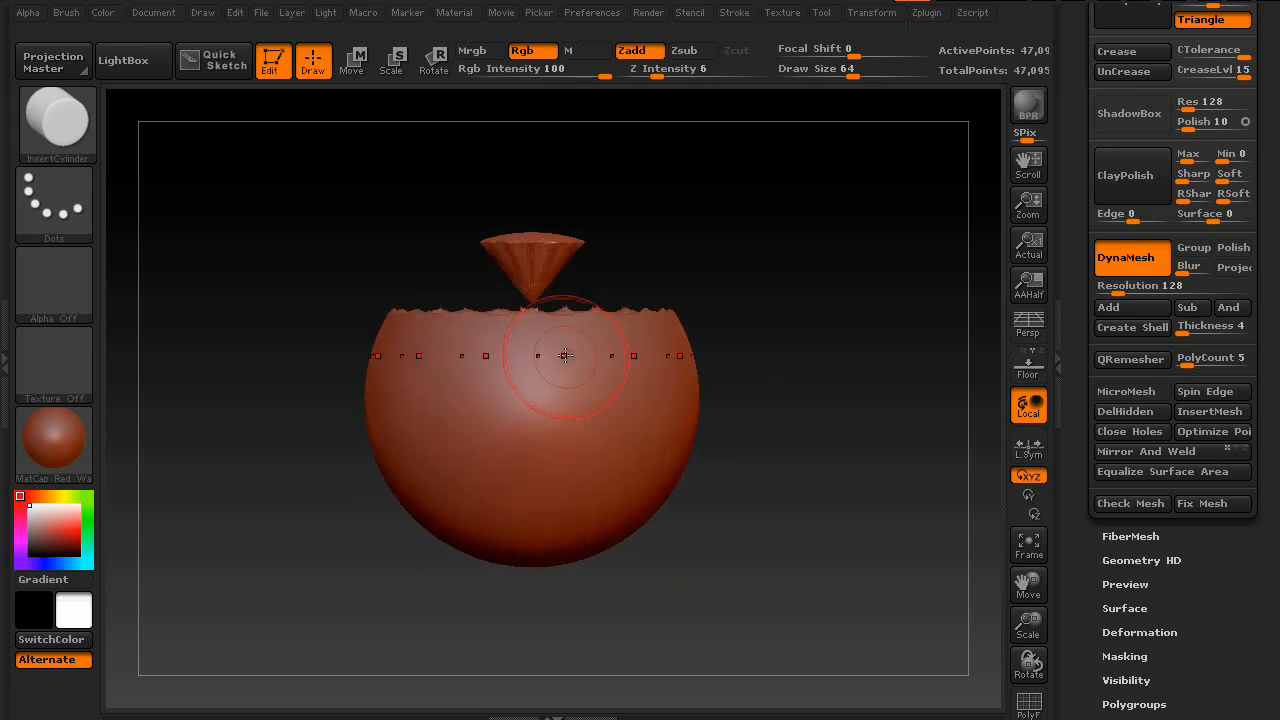
{"action": "left_click_drag", "start_coordinate": [563, 356], "coordinate": [823, 397]}
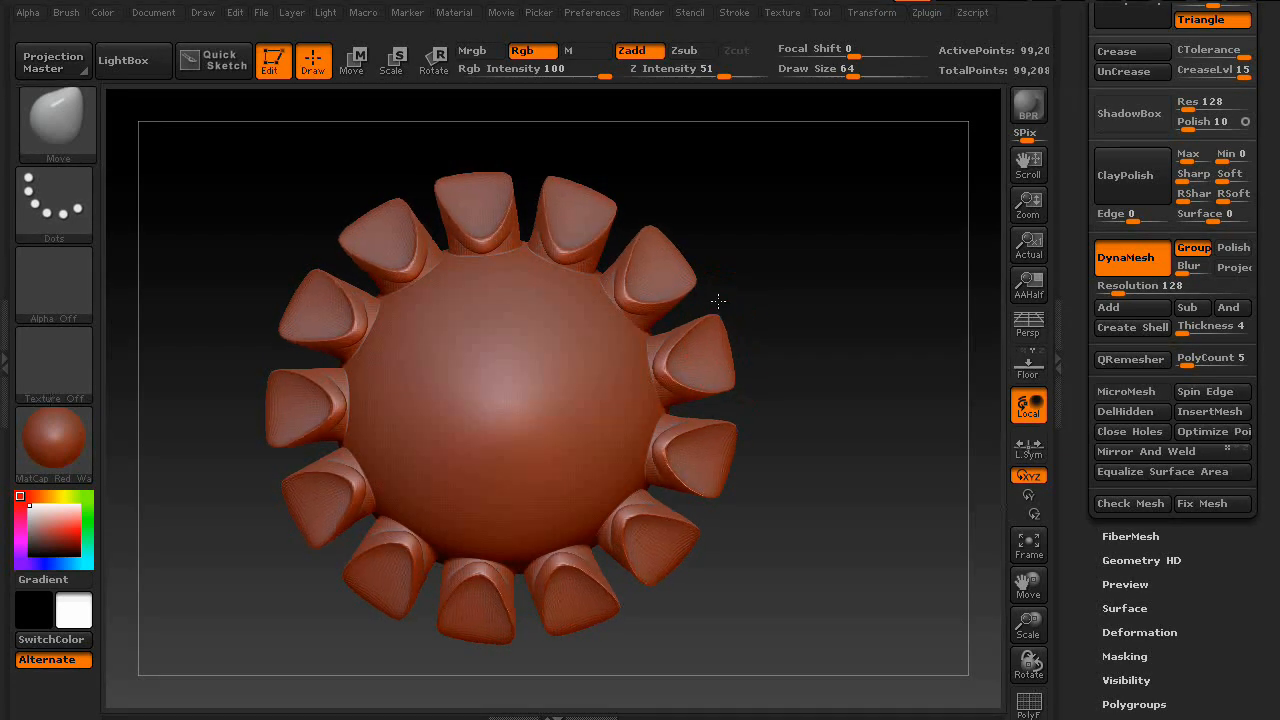
Pull a cylinder out into a petal with Move, orbiting to shape it from the side
{"action": "left_click_drag", "start_coordinate": [718, 302], "coordinate": [800, 396]}
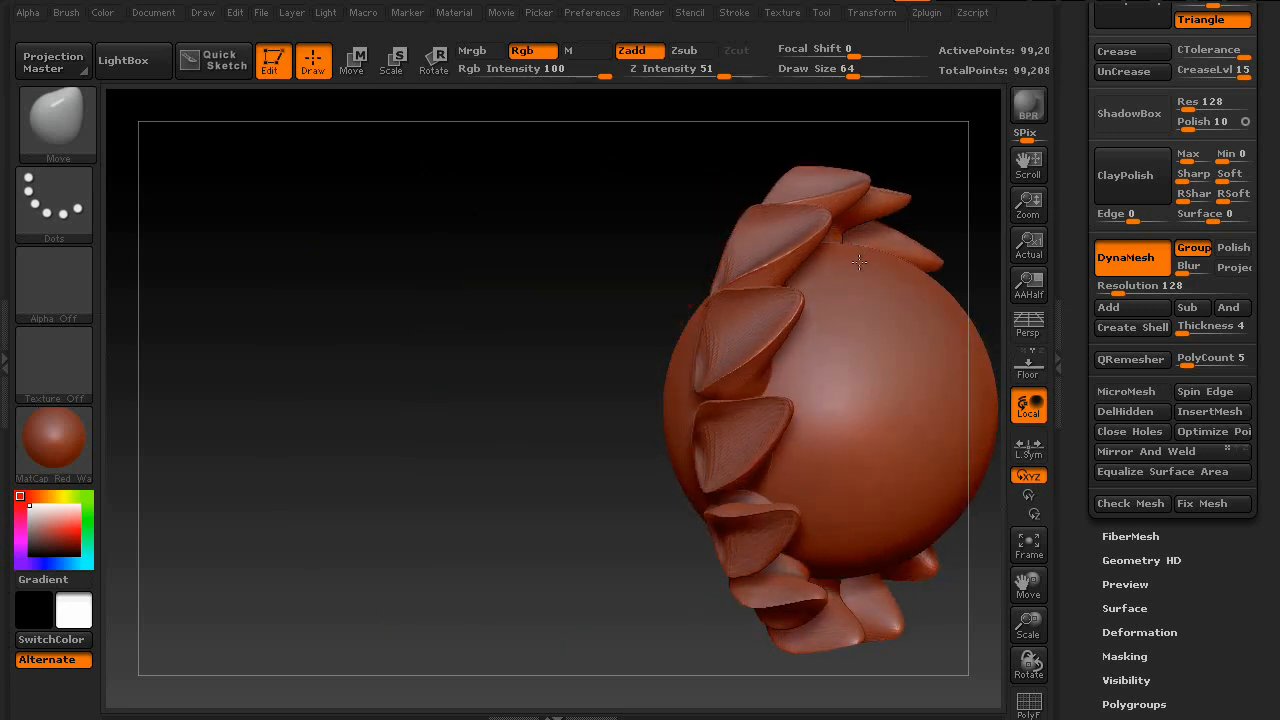
{"action": "left_click_drag", "start_coordinate": [857, 262], "coordinate": [663, 332]}
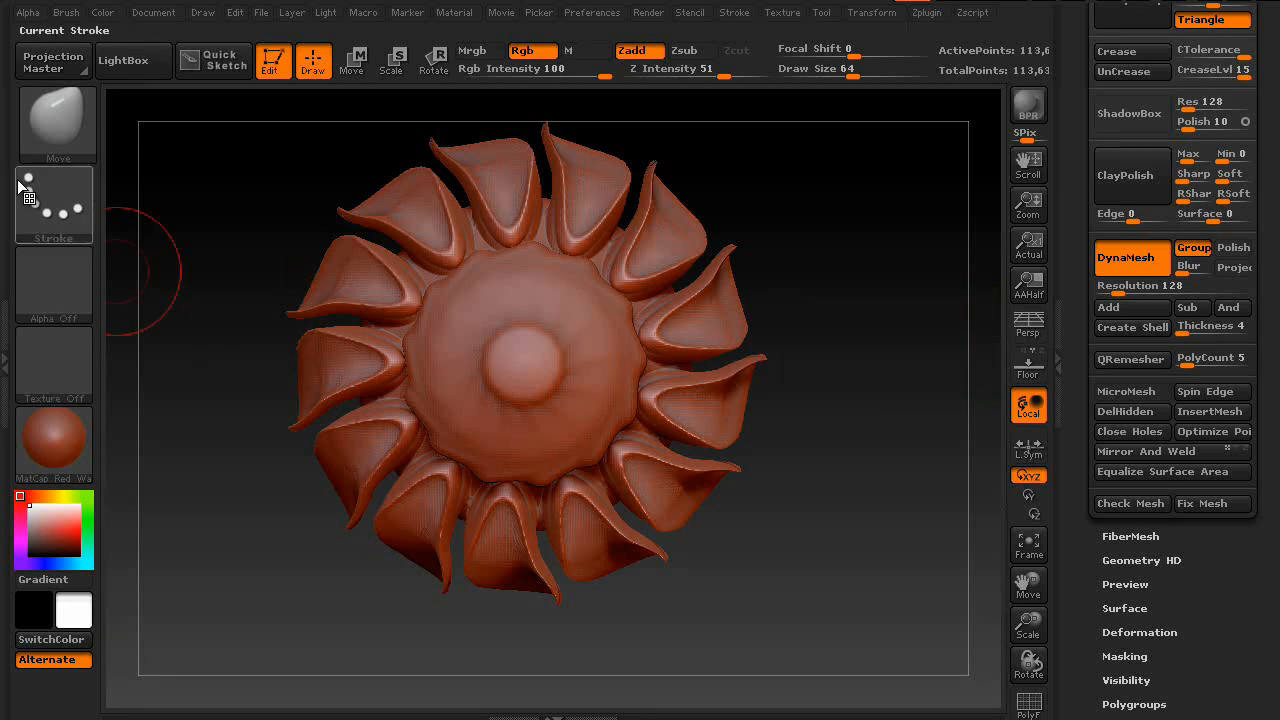
{"action": "left_click", "coordinate": [350, 62]}
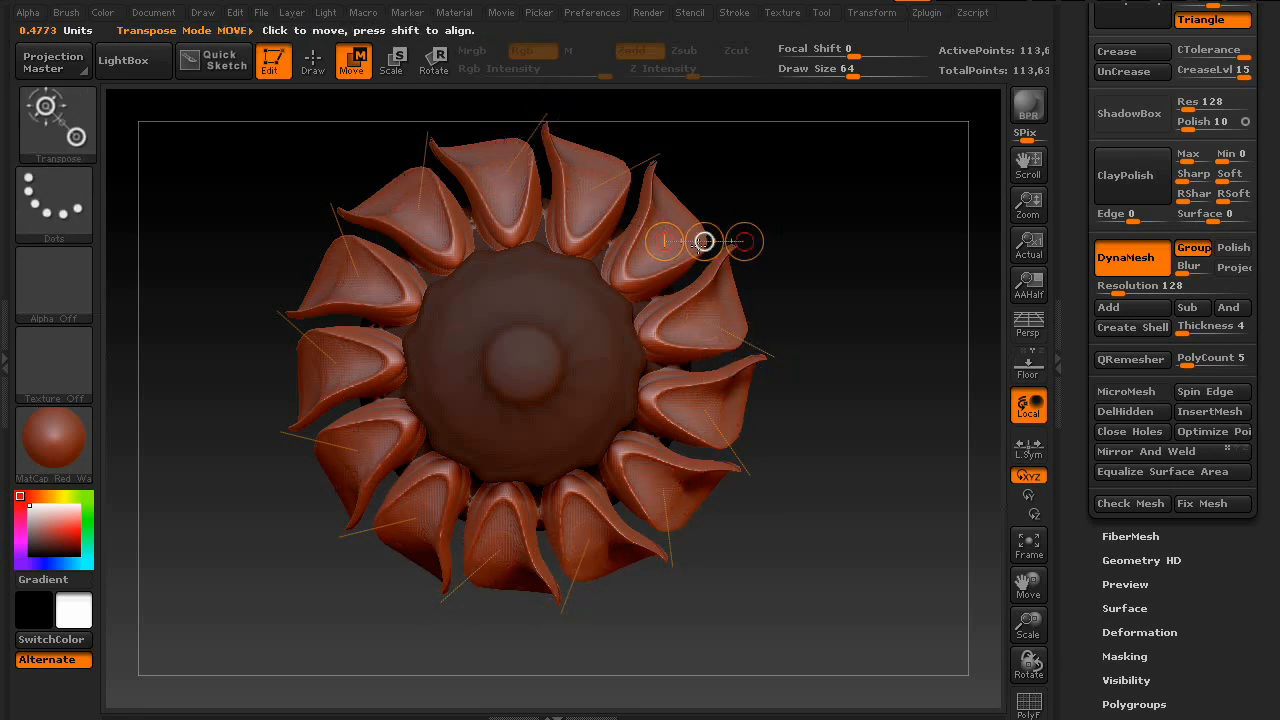
{"action": "left_click_drag", "start_coordinate": [703, 241], "coordinate": [778, 205]}
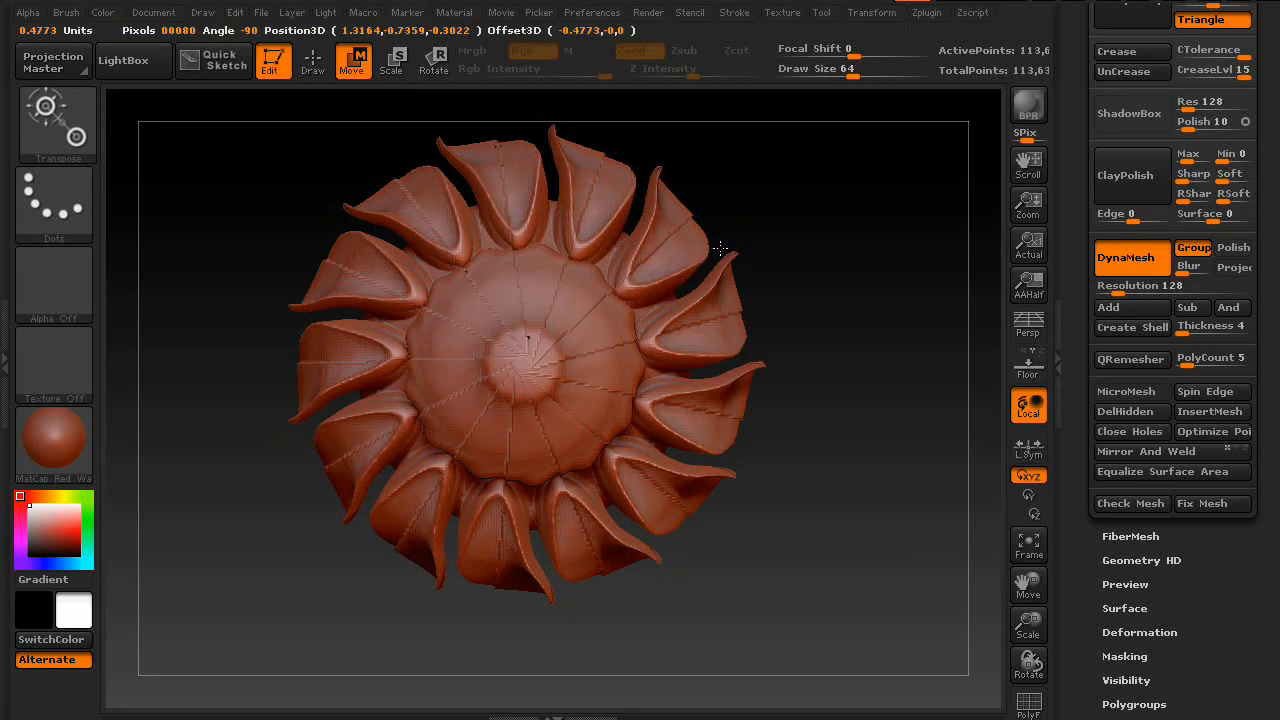
{"action": "left_click_drag", "start_coordinate": [720, 248], "coordinate": [860, 393]}
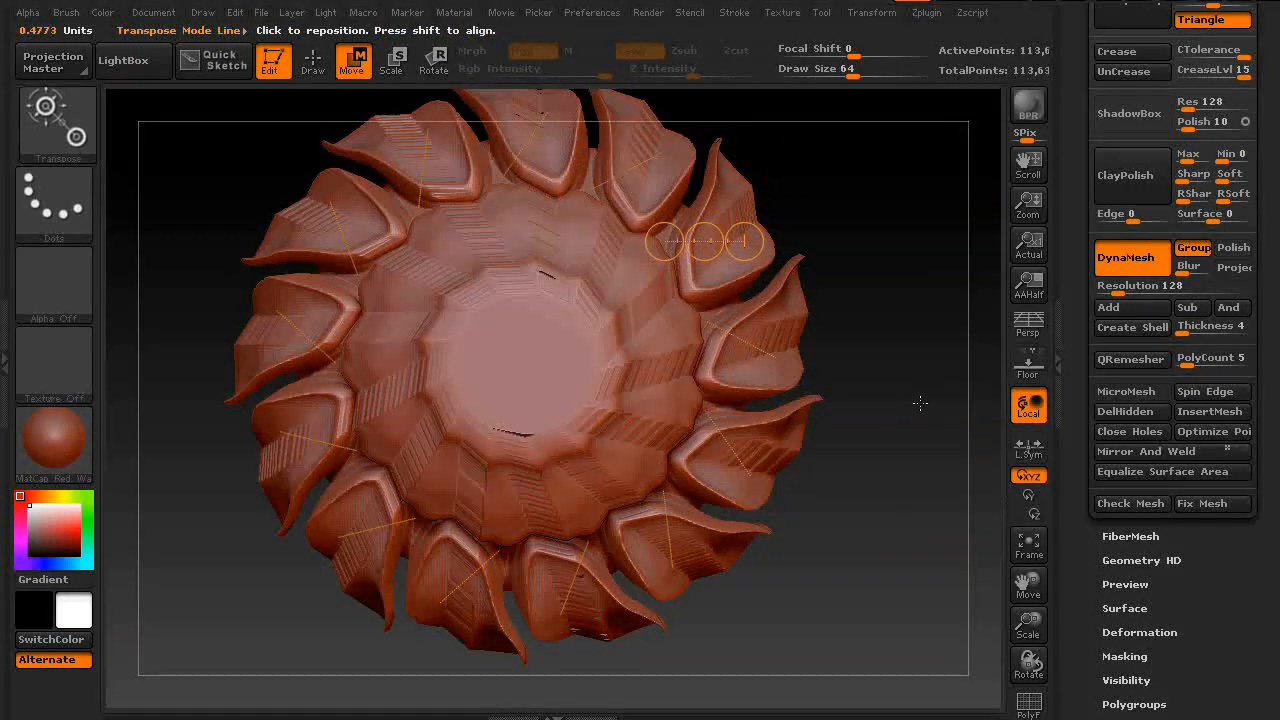
{"action": "left_click", "coordinate": [312, 61]}
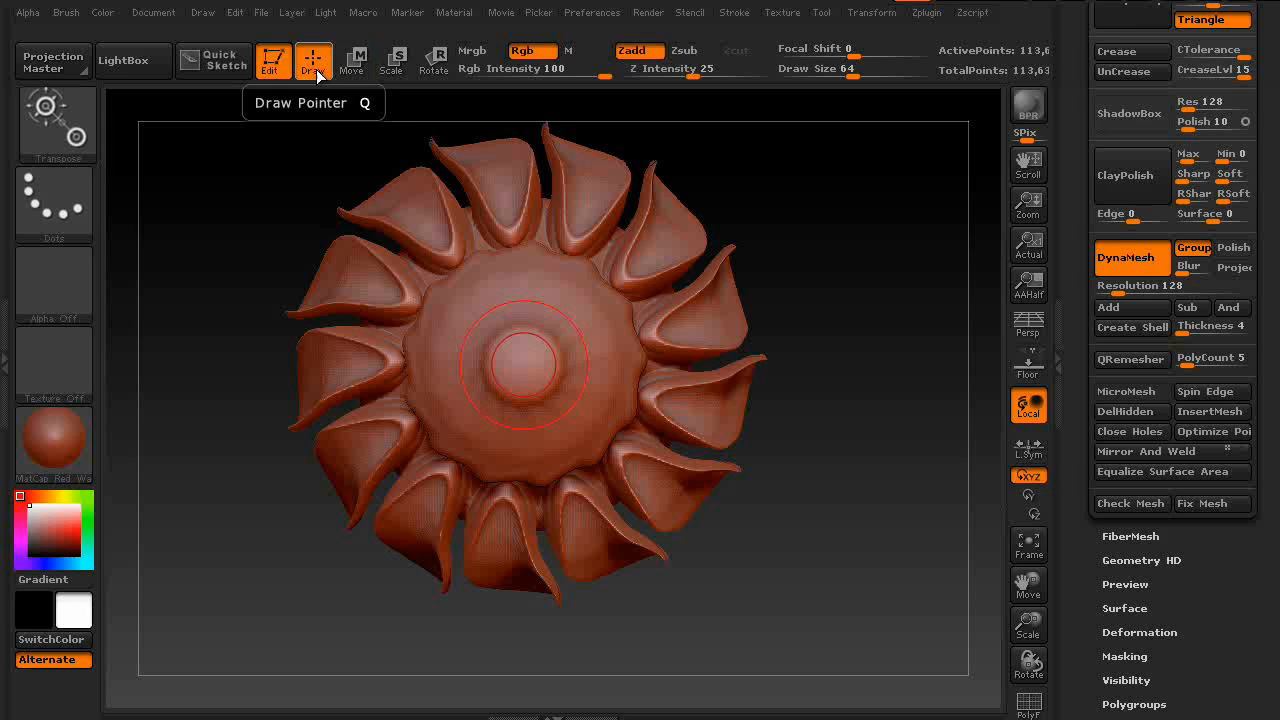